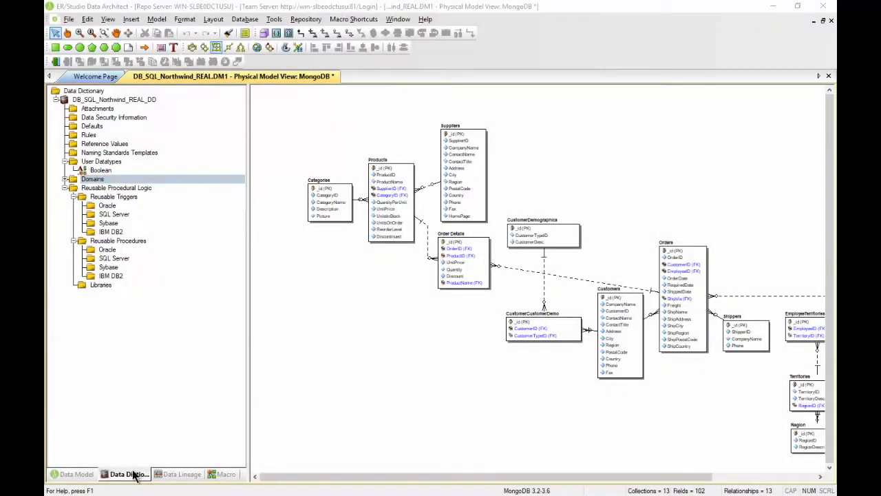
{"action": "mouse_move", "coordinate": [113, 153]}
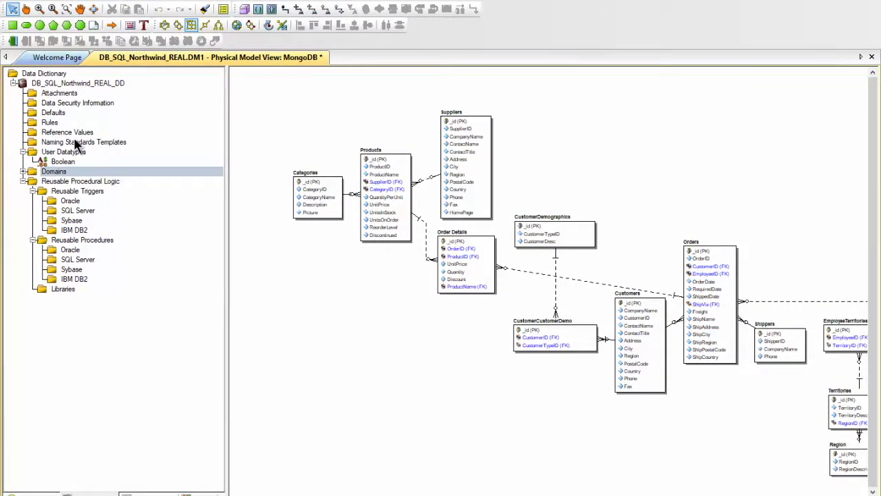
Step: Start a new naming standards template from the Naming Standards Templates folder
{"action": "right_click", "coordinate": [83, 142]}
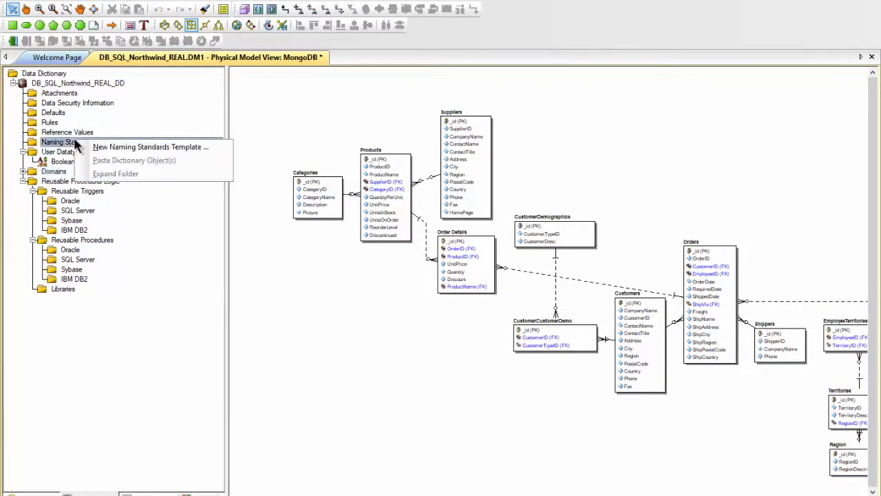
{"action": "left_click", "coordinate": [82, 141]}
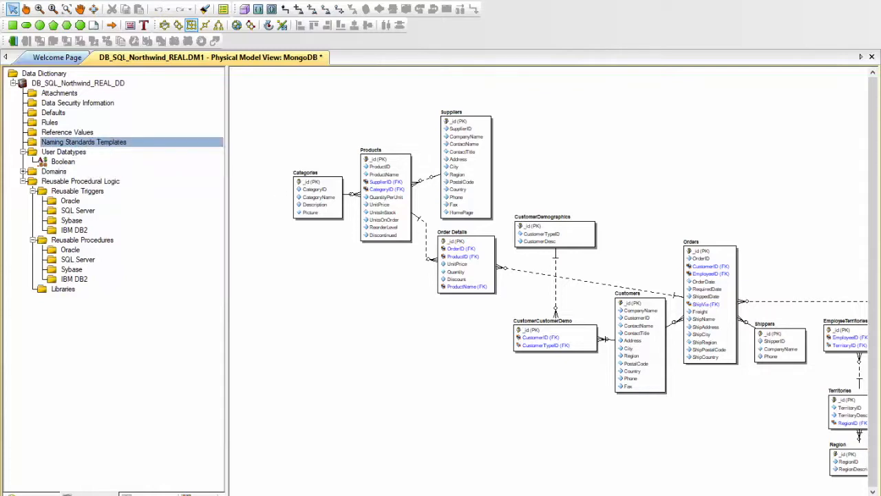
Step: Name the template NST and switch to its Logical naming conventions
{"action": "double_click", "coordinate": [83, 142]}
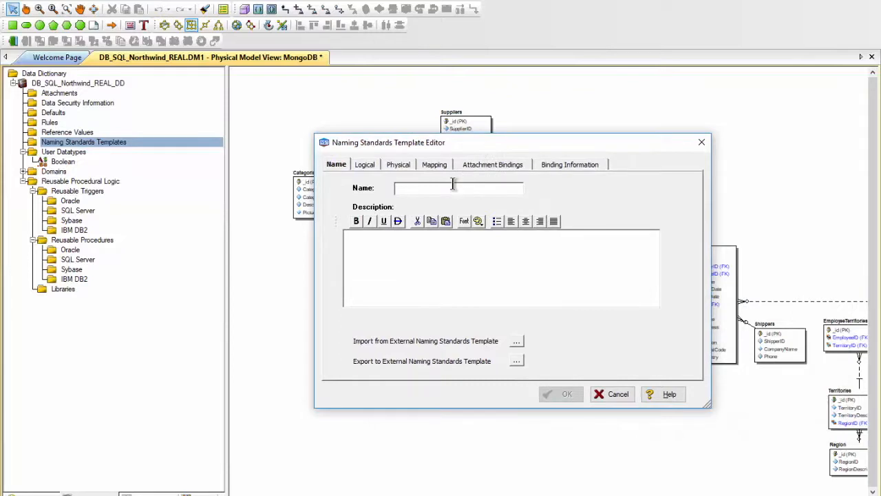
{"action": "type", "text": "NST"}
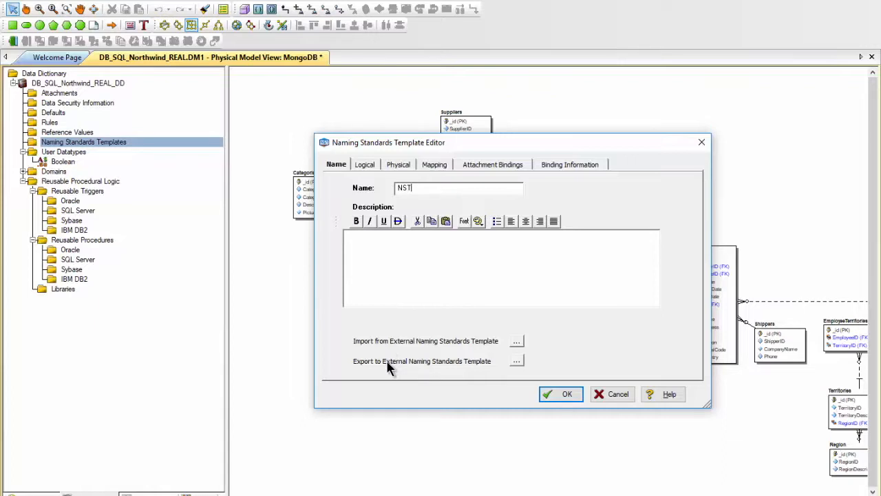
{"action": "mouse_move", "coordinate": [389, 344]}
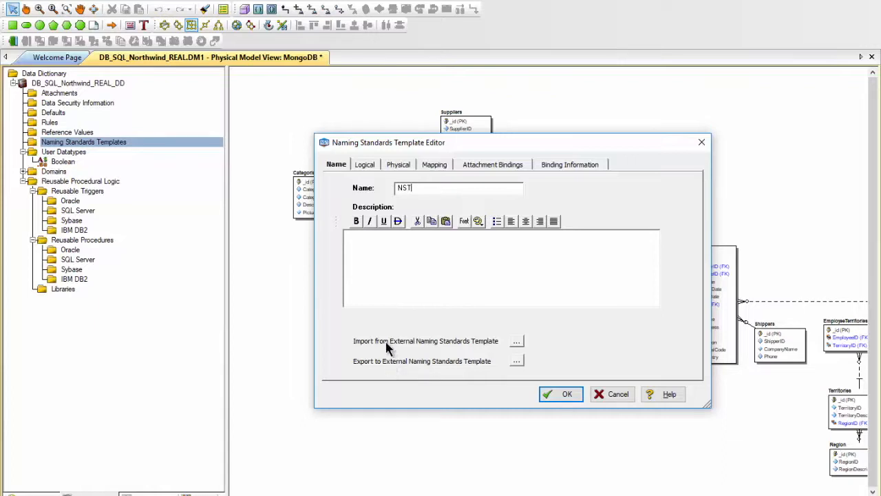
{"action": "left_click", "coordinate": [364, 164]}
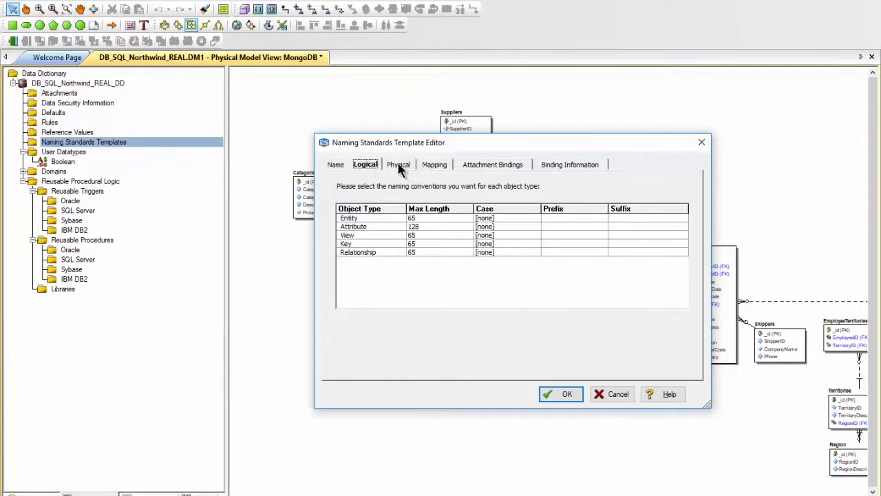
Step: Set the physical Table prefix to tbl_, then move to the Mapping tab
{"action": "left_click", "coordinate": [398, 164]}
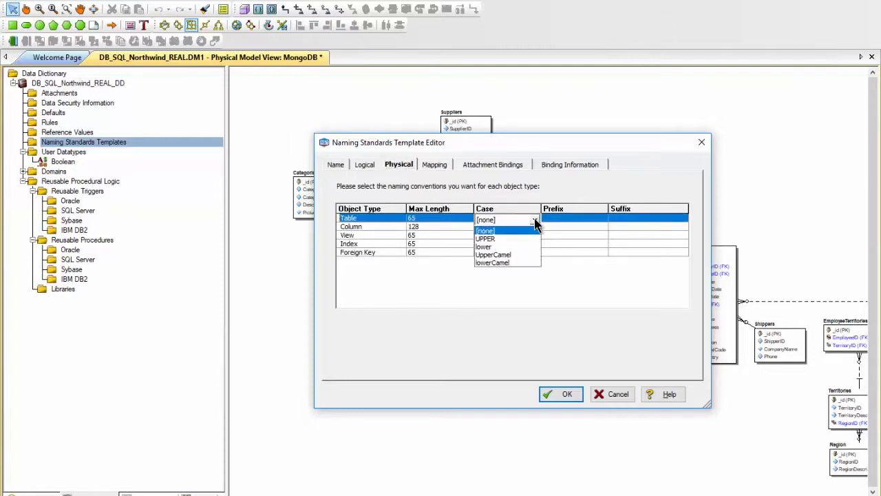
{"action": "left_click", "coordinate": [484, 229]}
{"action": "type", "text": "tbl_"}
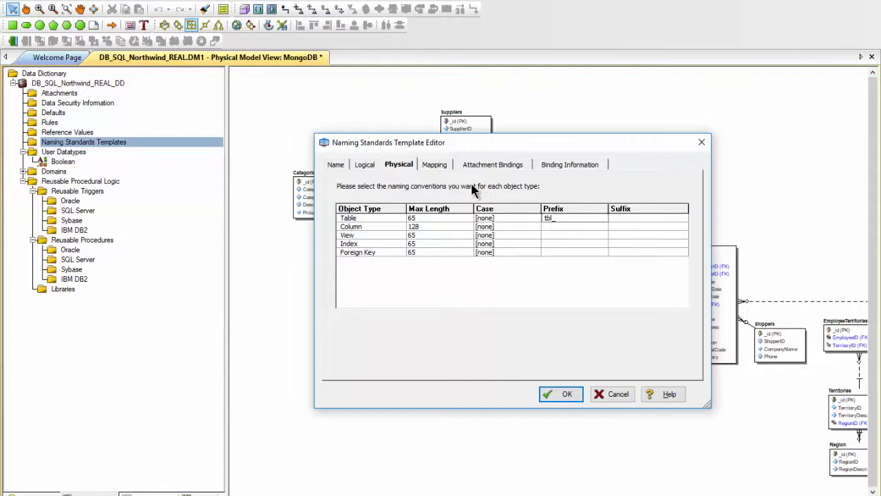
{"action": "left_click", "coordinate": [434, 164]}
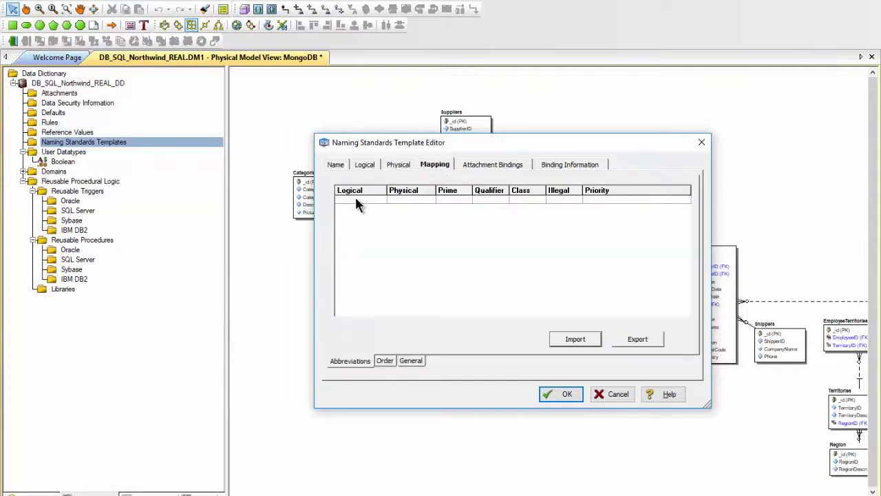
{"action": "mouse_move", "coordinate": [396, 207]}
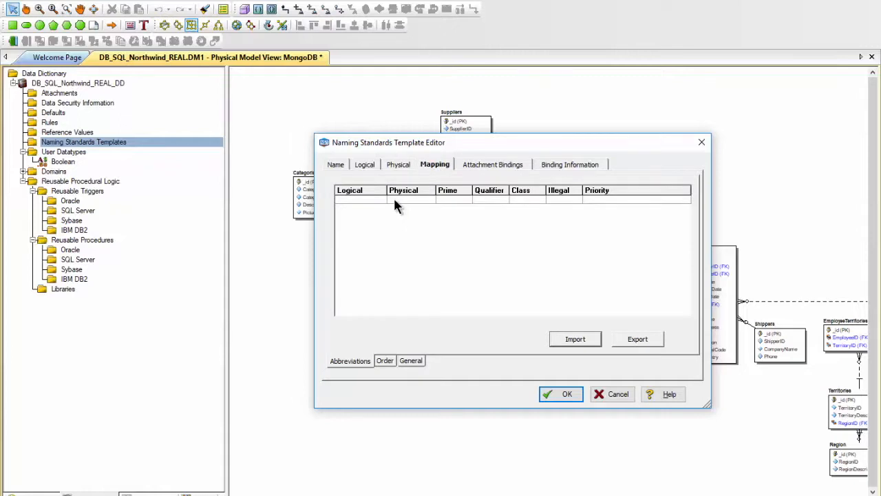
{"action": "mouse_move", "coordinate": [448, 120]}
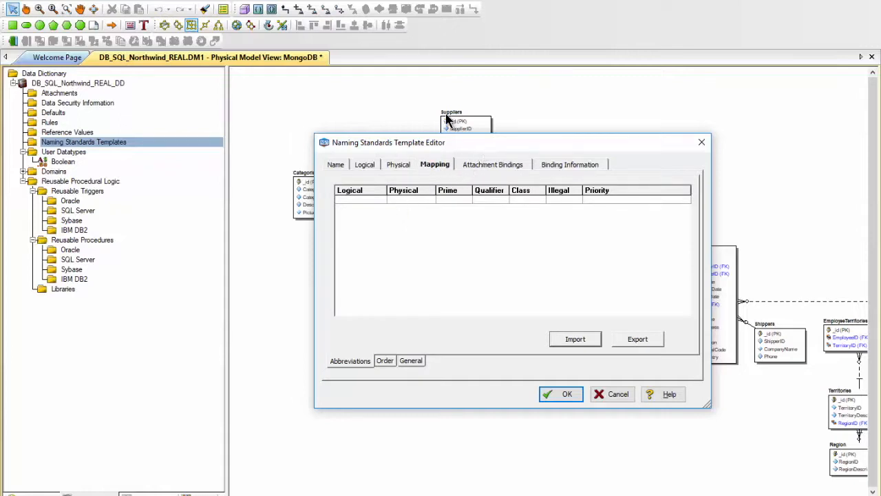
{"action": "mouse_move", "coordinate": [462, 119]}
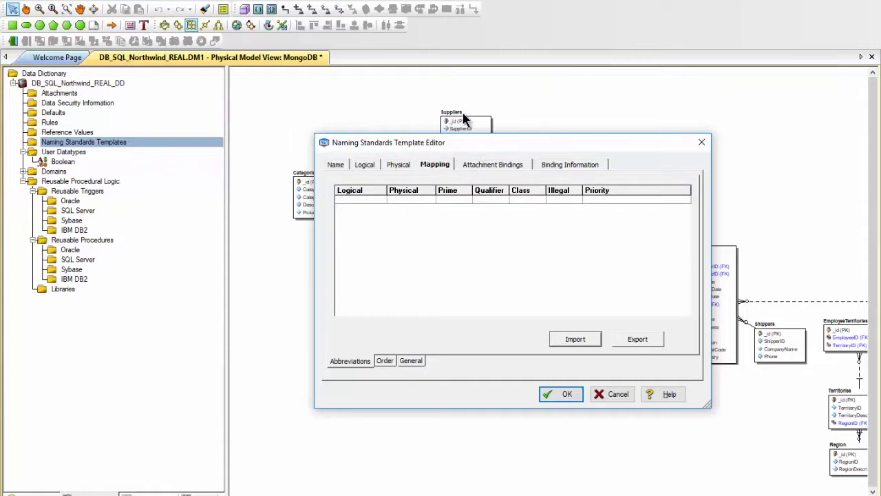
{"action": "mouse_move", "coordinate": [455, 123]}
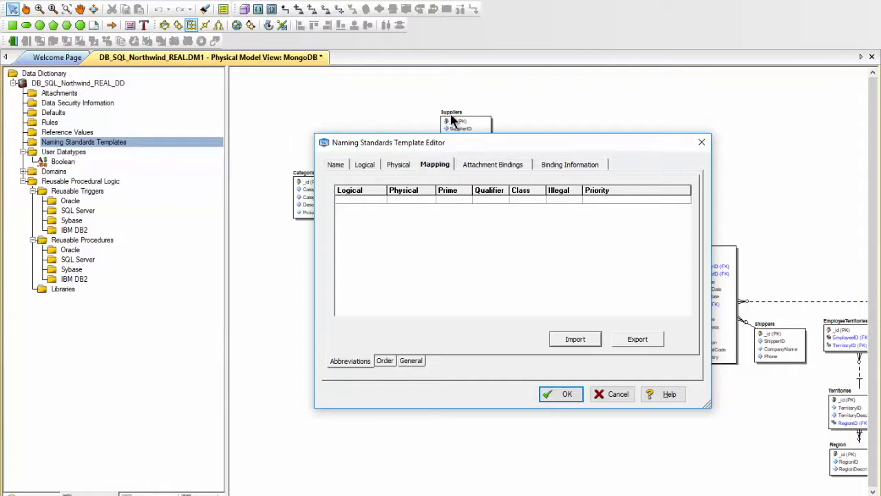
{"action": "mouse_move", "coordinate": [539, 327]}
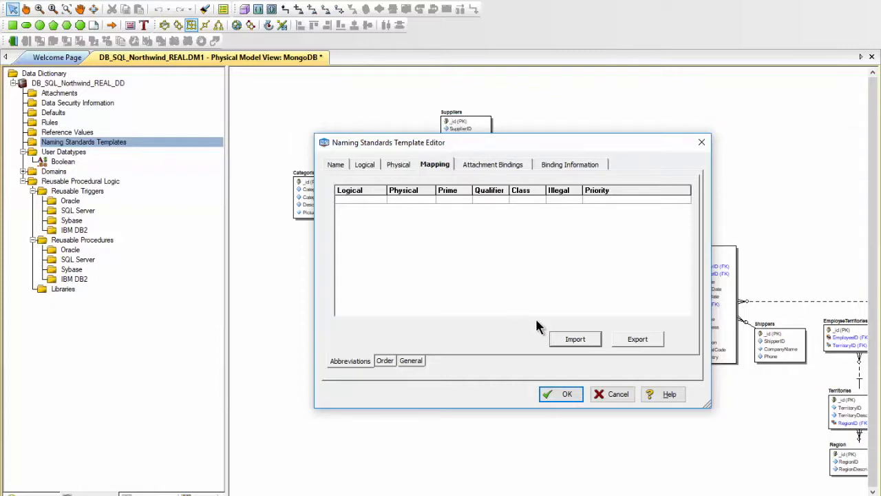
{"action": "mouse_move", "coordinate": [647, 339]}
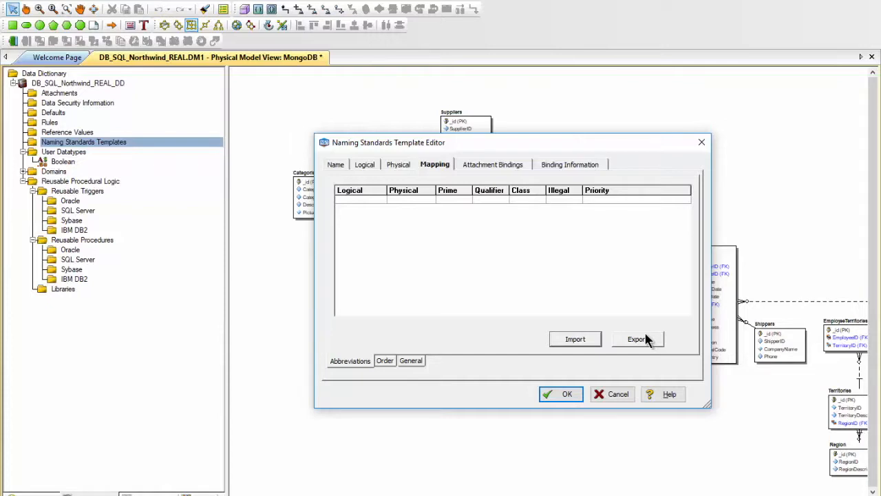
{"action": "mouse_move", "coordinate": [491, 170]}
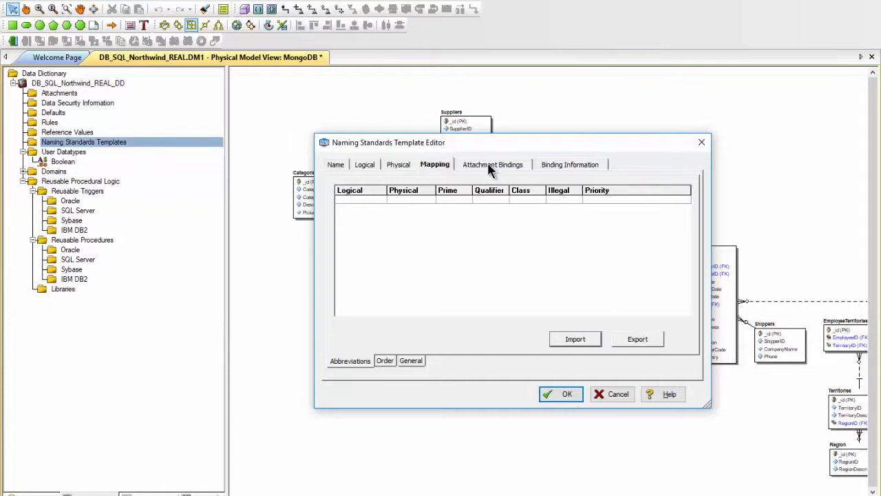
Step: Step through Attachment Bindings to the Binding Information list of object classes
{"action": "left_click", "coordinate": [492, 164]}
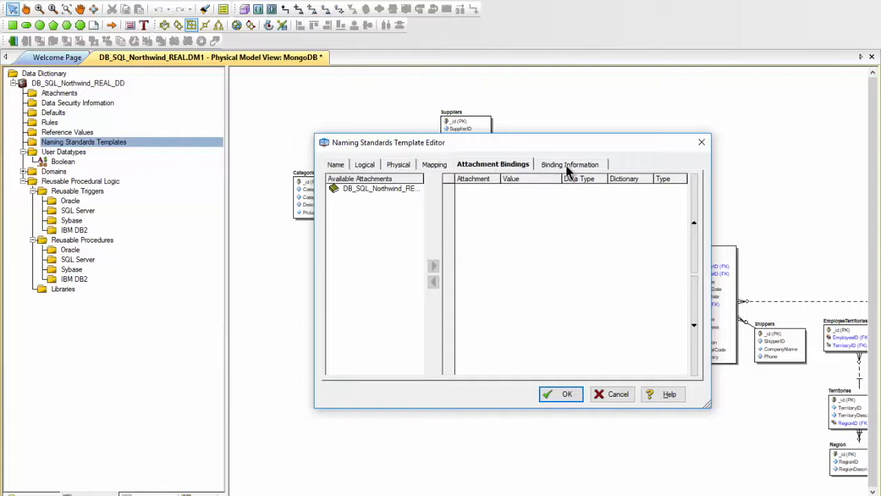
{"action": "left_click", "coordinate": [570, 164]}
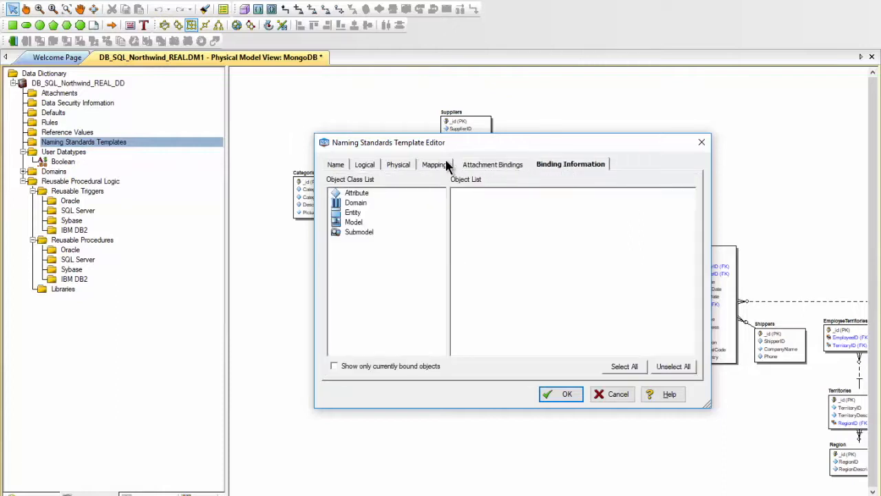
{"action": "mouse_move", "coordinate": [504, 352]}
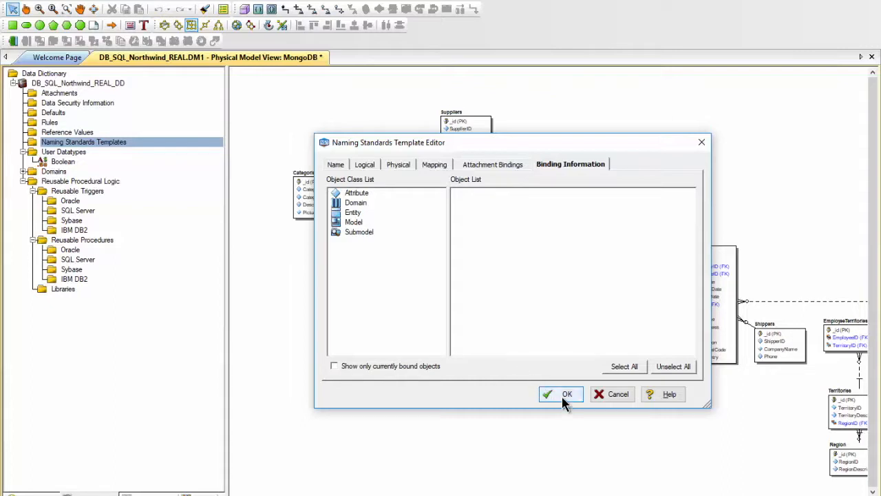
Step: Save the NST template with OK, closing the editor
{"action": "left_click", "coordinate": [566, 393]}
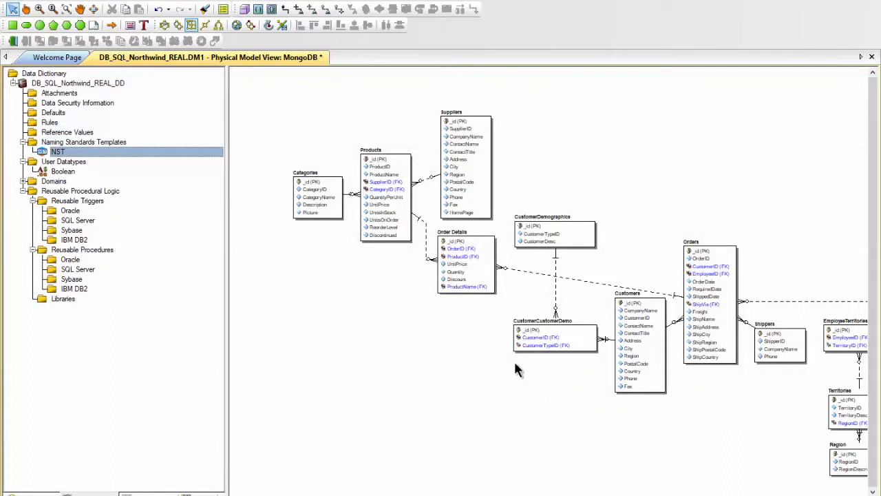
{"action": "mouse_move", "coordinate": [271, 259]}
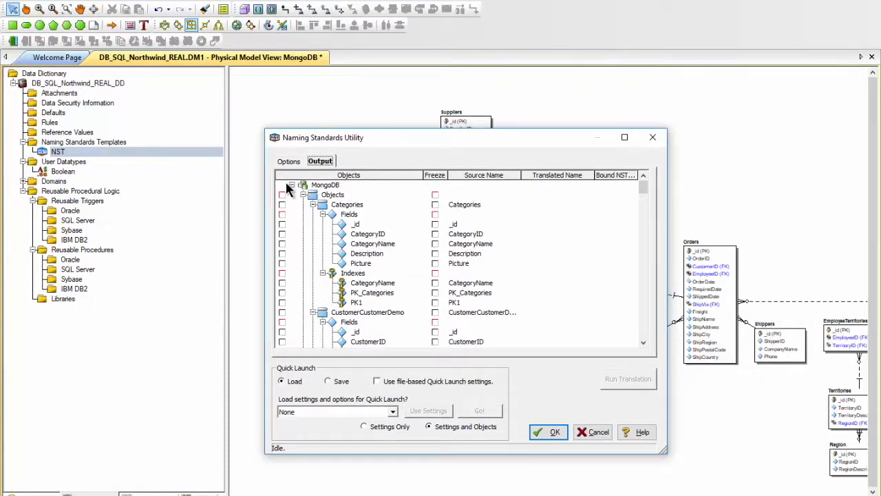
Step: With NST selected, include all model objects and run the translation to preview tbl_ names
{"action": "left_click", "coordinate": [288, 161]}
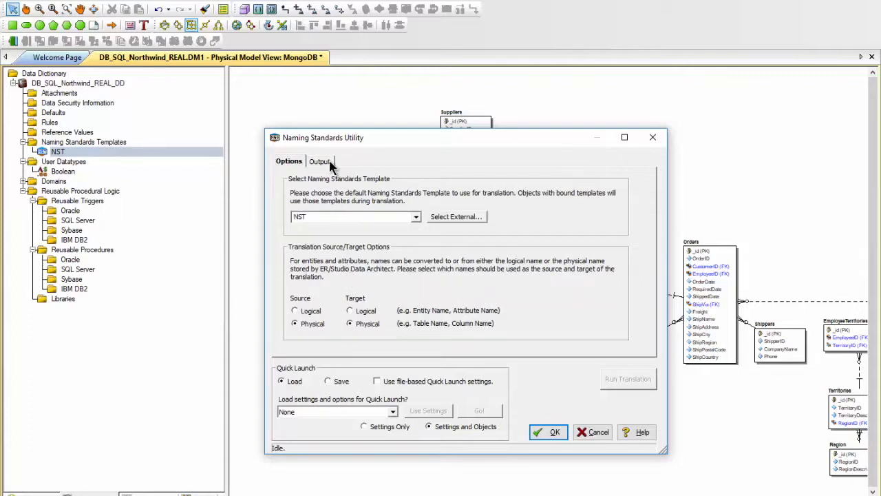
{"action": "left_click", "coordinate": [320, 161]}
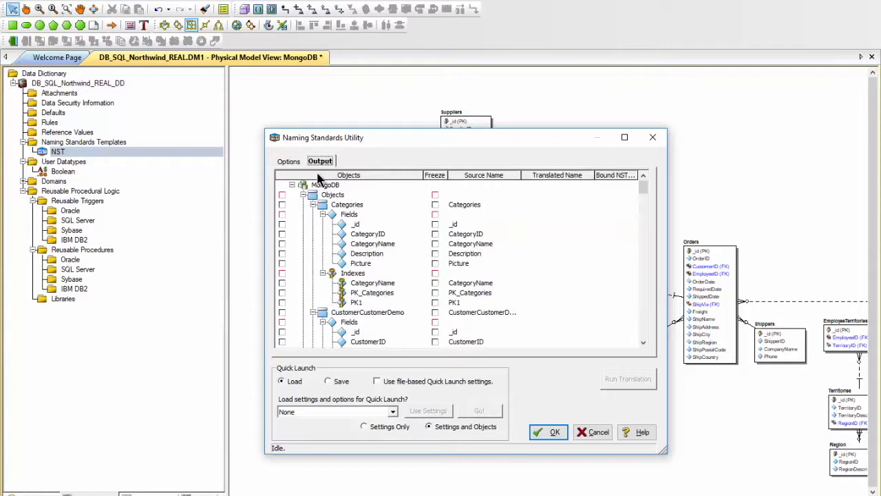
{"action": "left_click", "coordinate": [281, 195]}
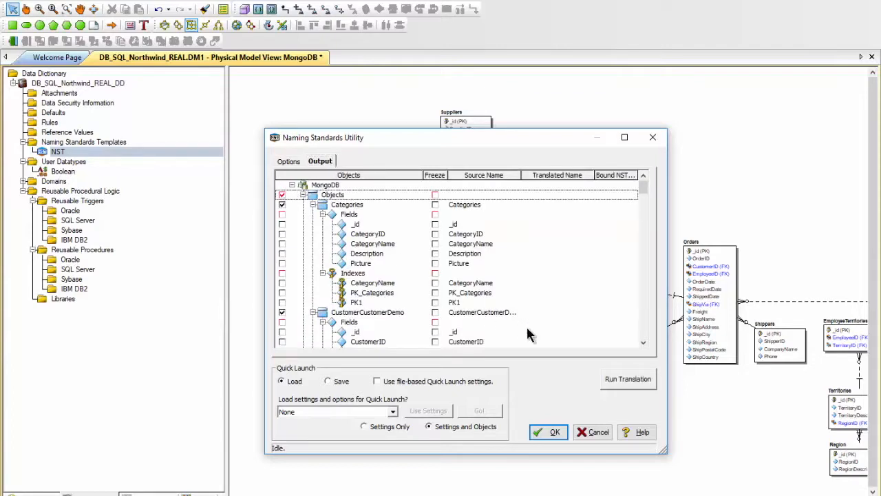
{"action": "left_click", "coordinate": [627, 379]}
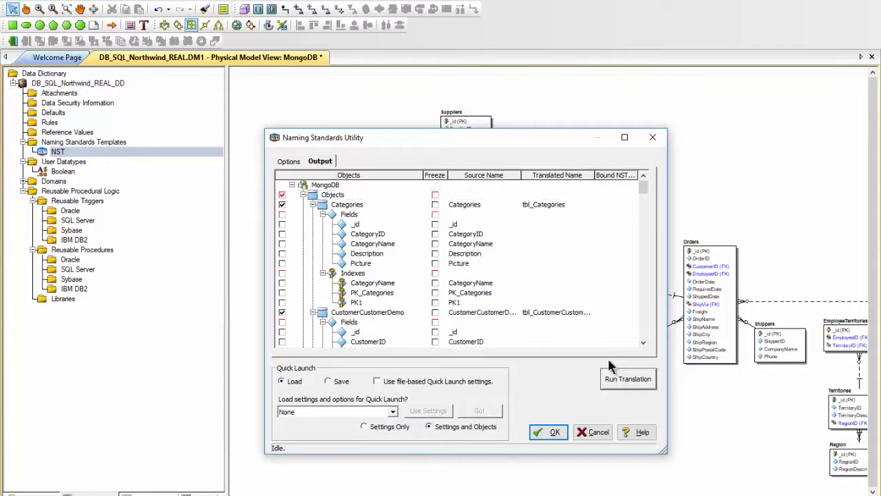
{"action": "mouse_move", "coordinate": [463, 215]}
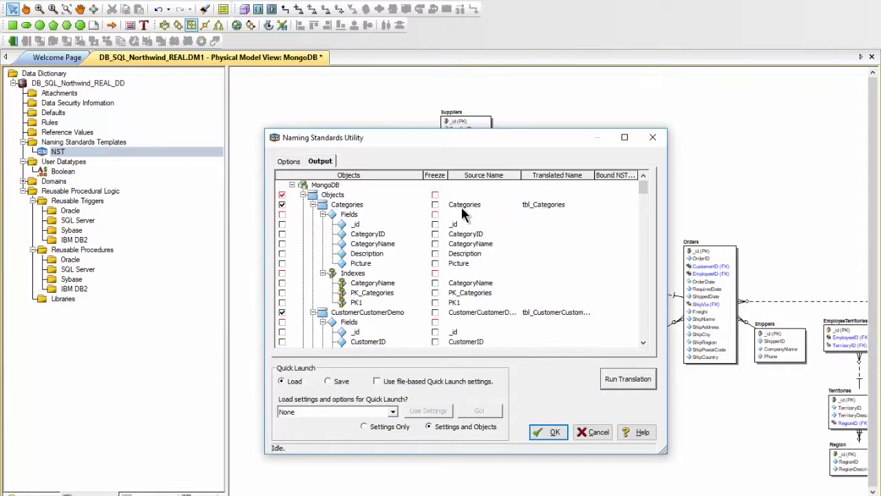
{"action": "mouse_move", "coordinate": [539, 215]}
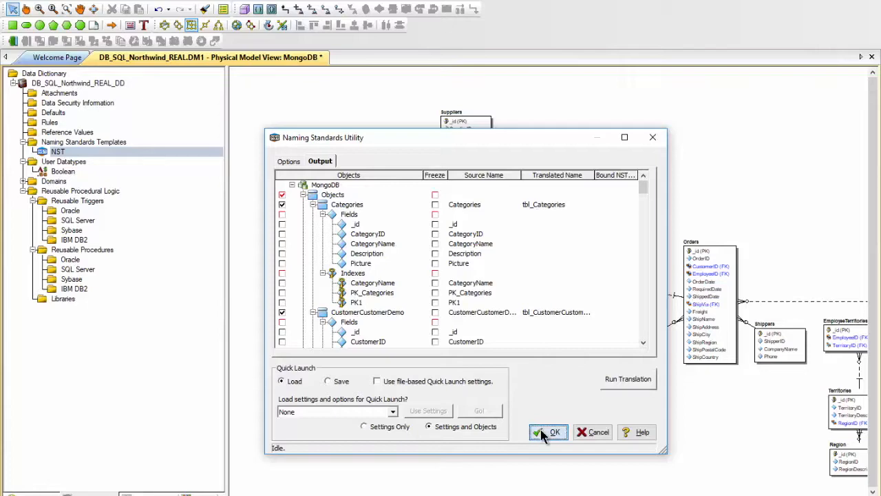
Step: Apply the translated names, renaming collections like tbl_Categories and tbl_Orders
{"action": "left_click", "coordinate": [549, 433]}
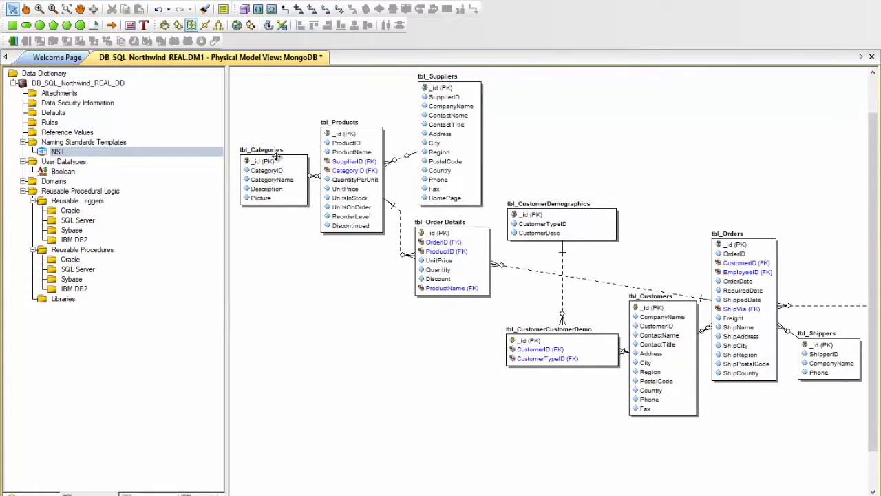
{"action": "mouse_move", "coordinate": [318, 270]}
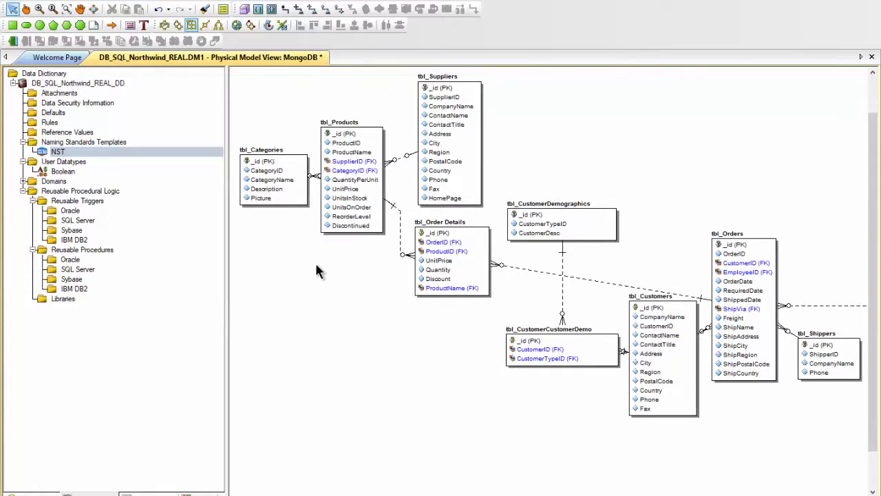